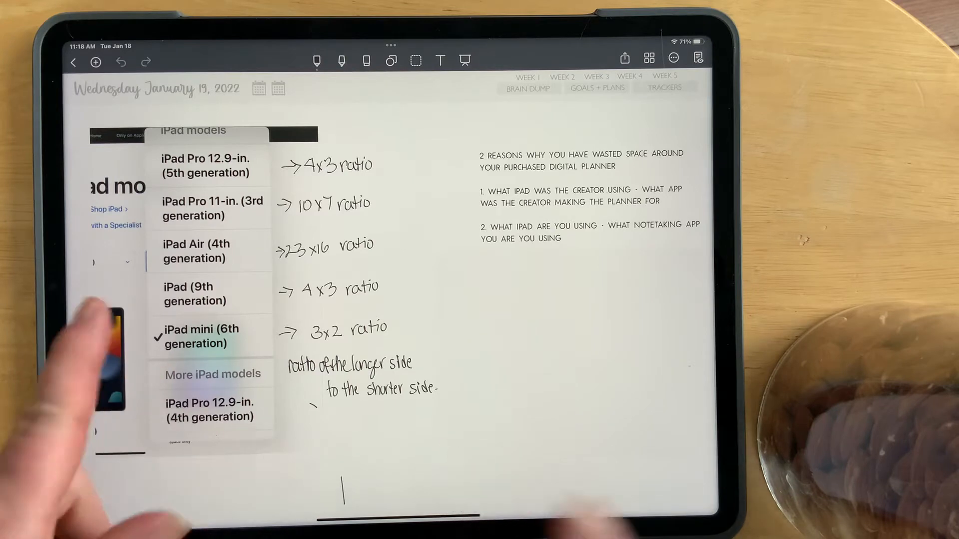
mouse_move(103, 355)
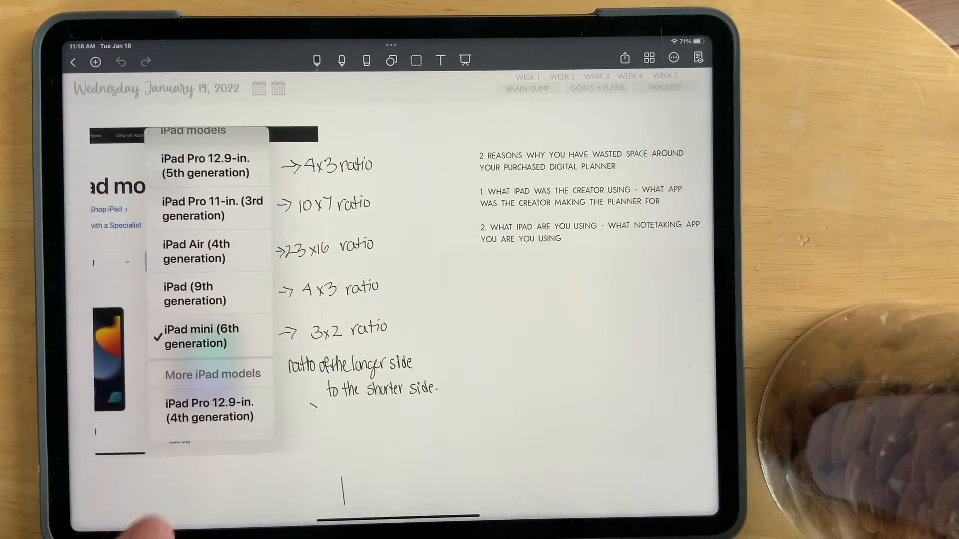
mouse_move(79, 478)
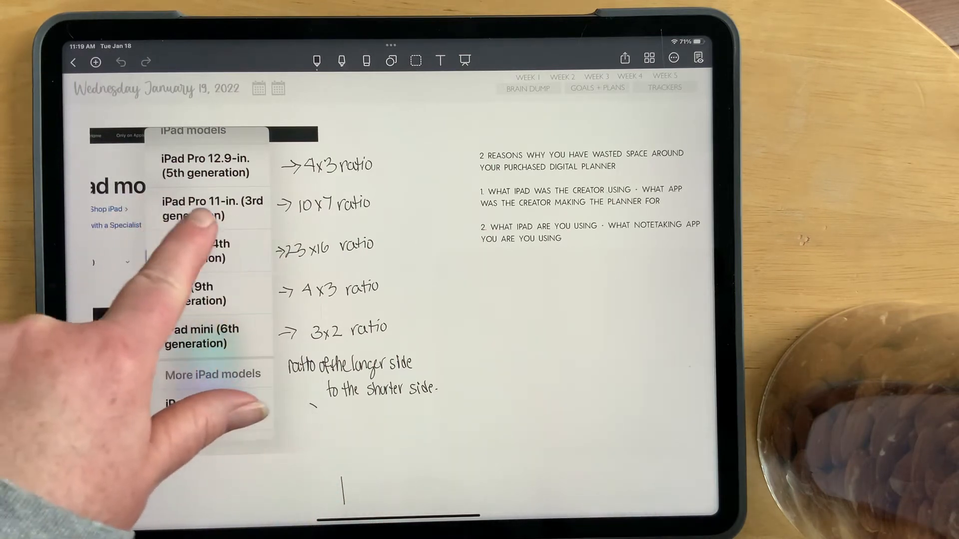
- Handwrite the 3x2 ratio note beside the iPad model list with the pen tool
left_click(201, 337)
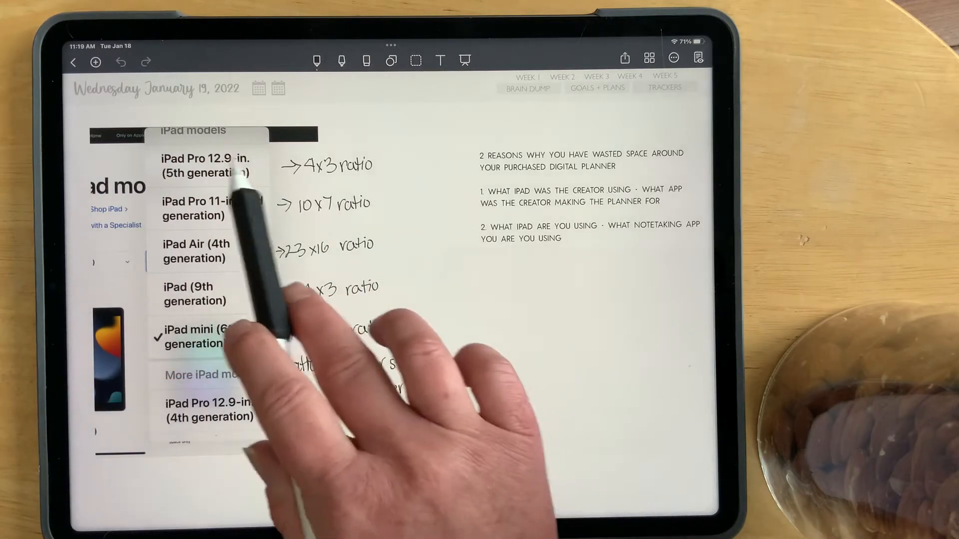
type("3x2 ratio")
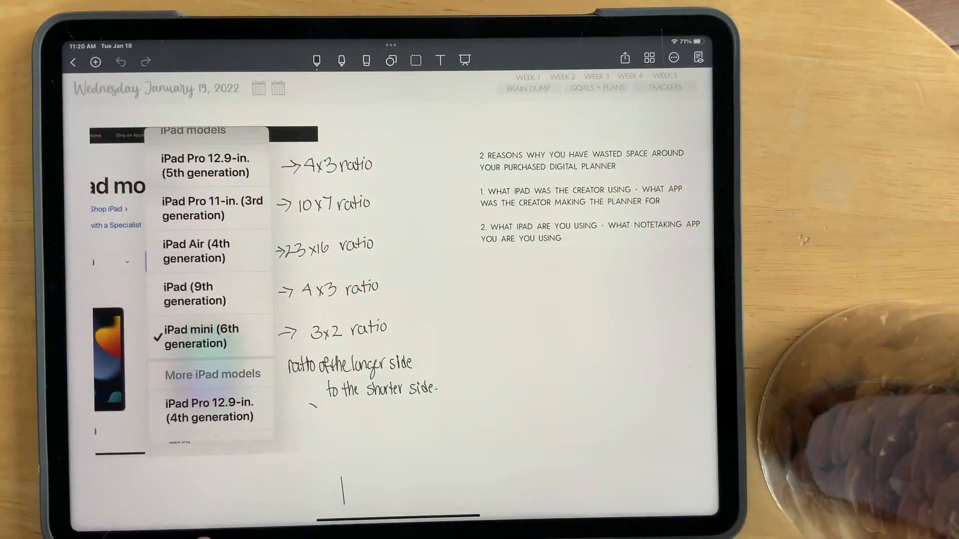
mouse_move(551, 184)
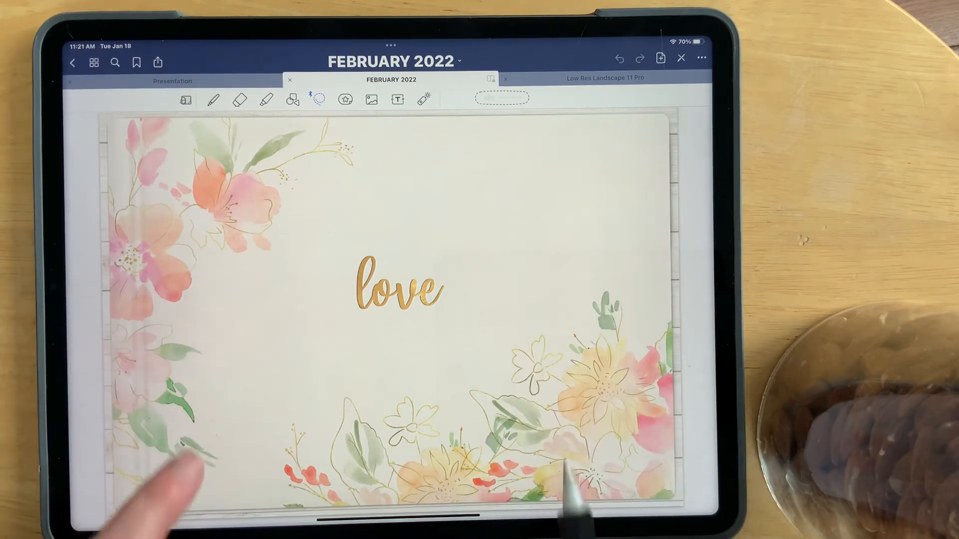
mouse_move(214, 416)
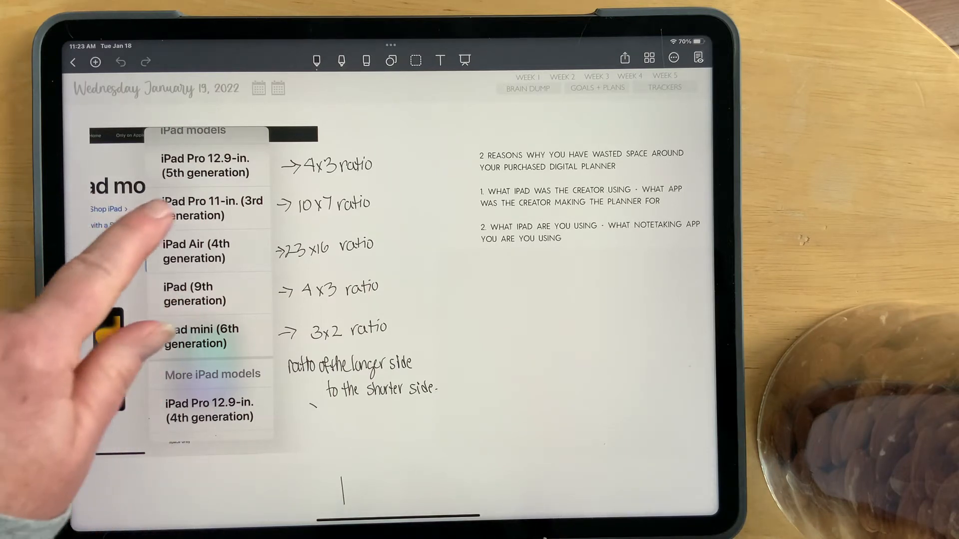
left_click(201, 337)
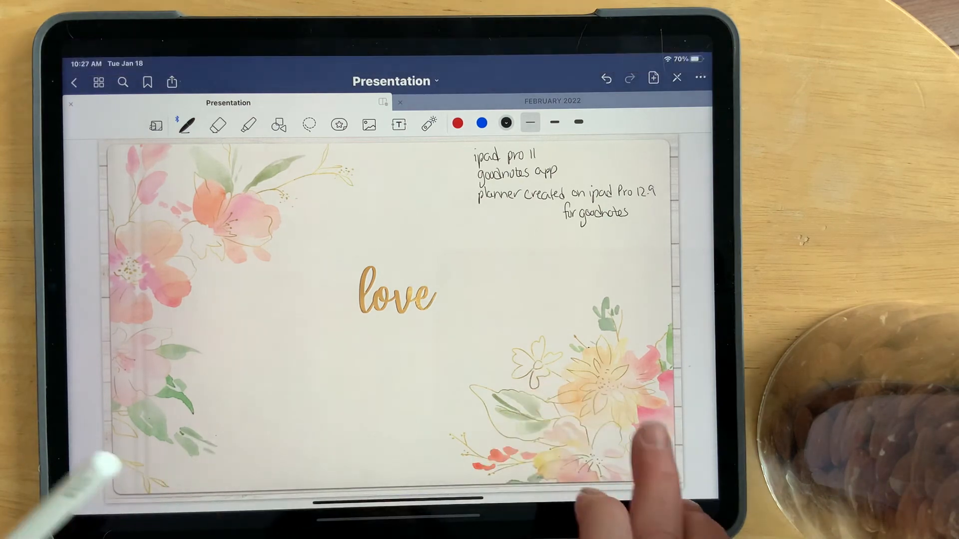
- Swipe from the Presentation screenshot to the FEBRUARY 2022 planner screenshot
left_click(552, 99)
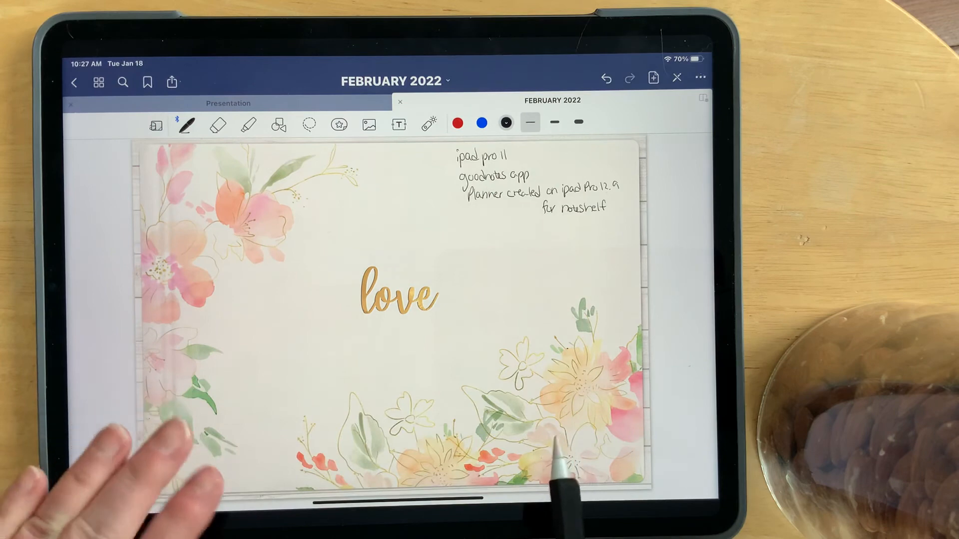
mouse_move(184, 440)
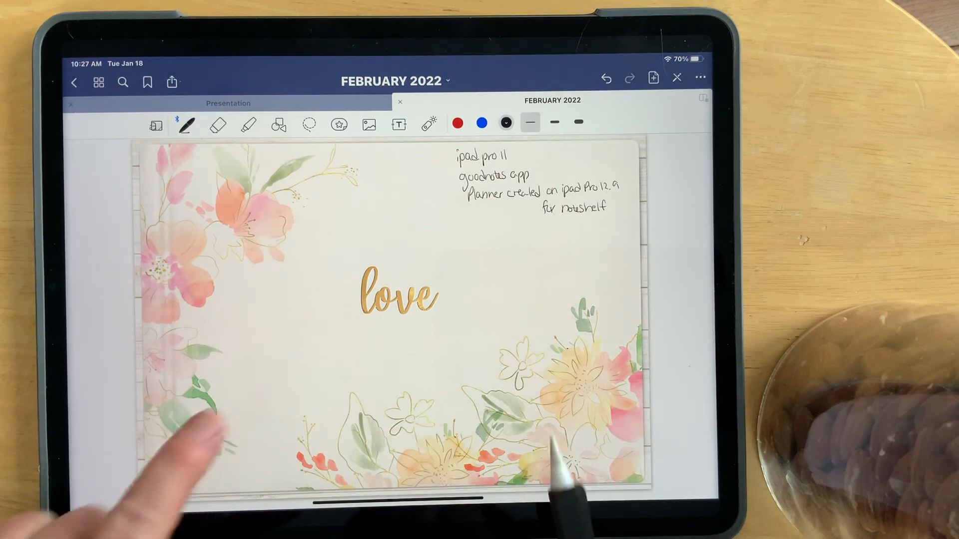